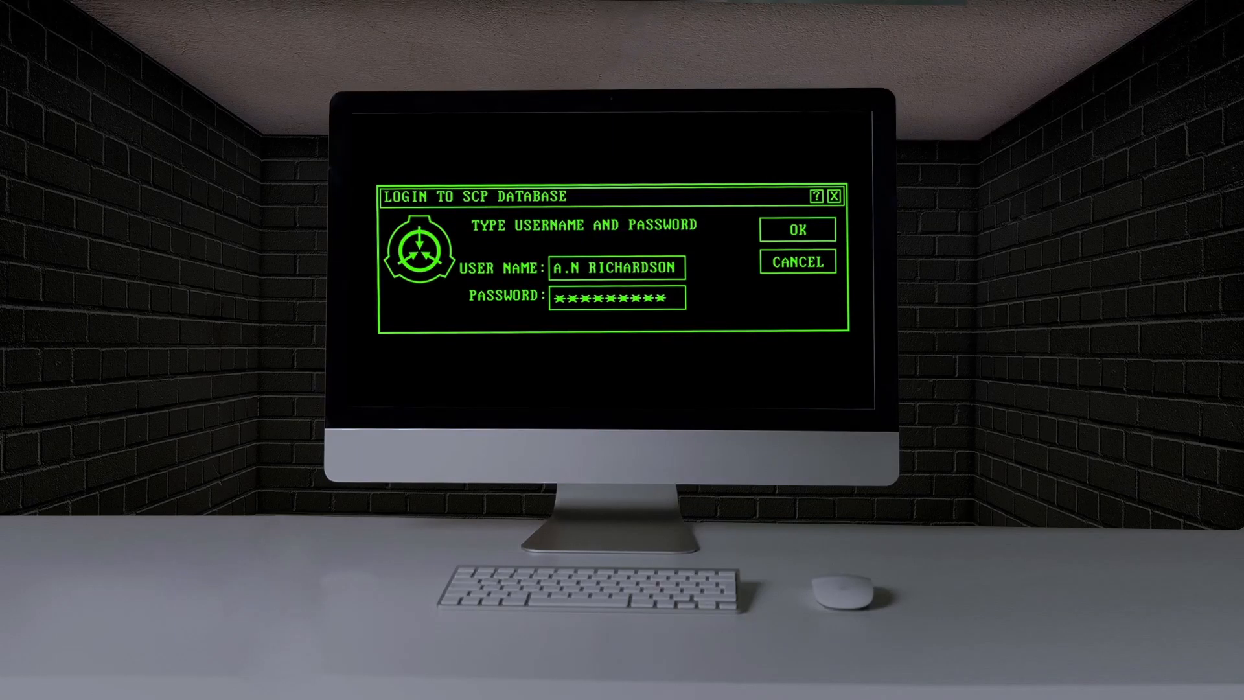
pyautogui.click(797, 230)
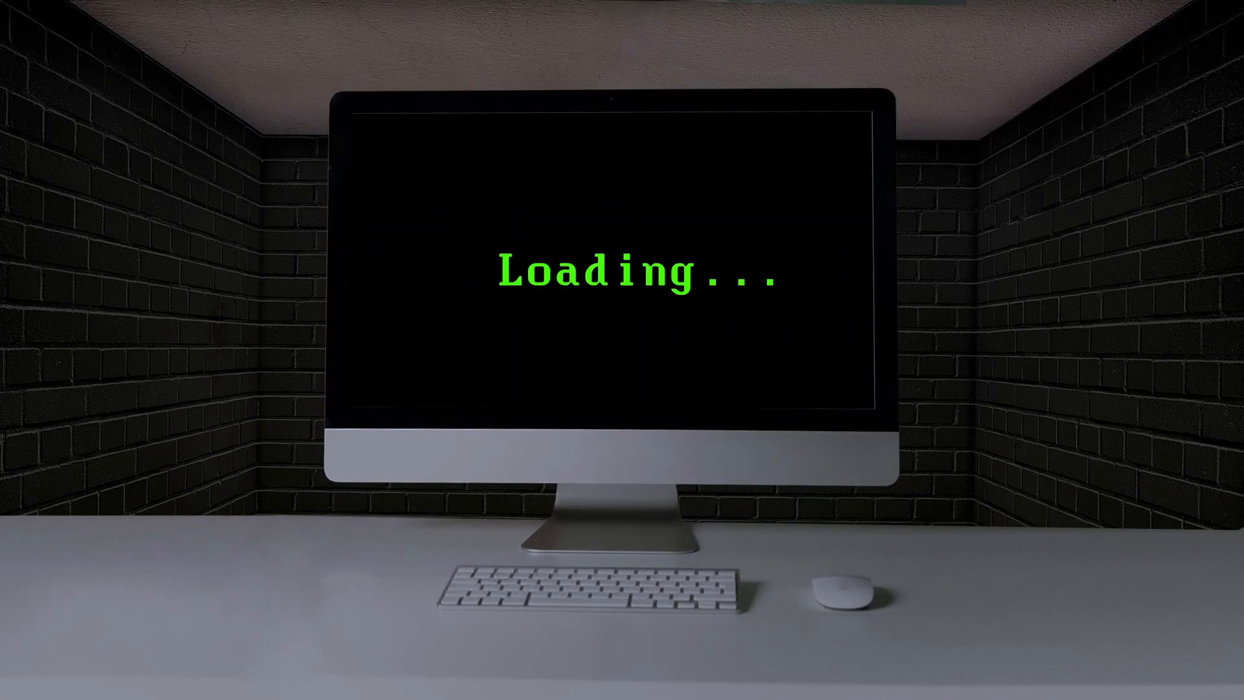